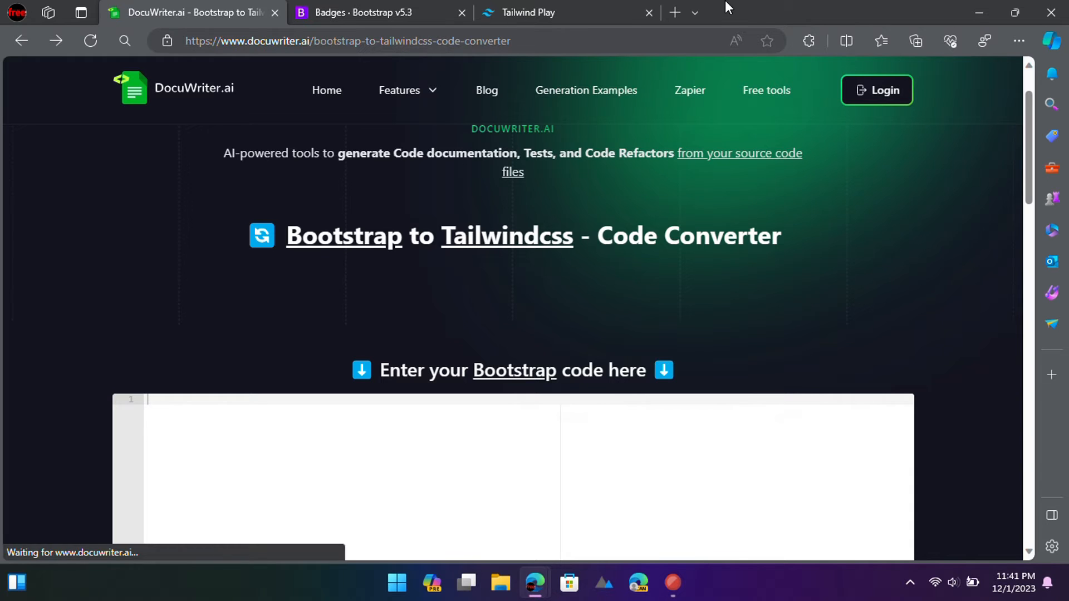
Scroll to the empty Bootstrap code input, then view the Bootstrap Badges headings example
scroll(down, 3)
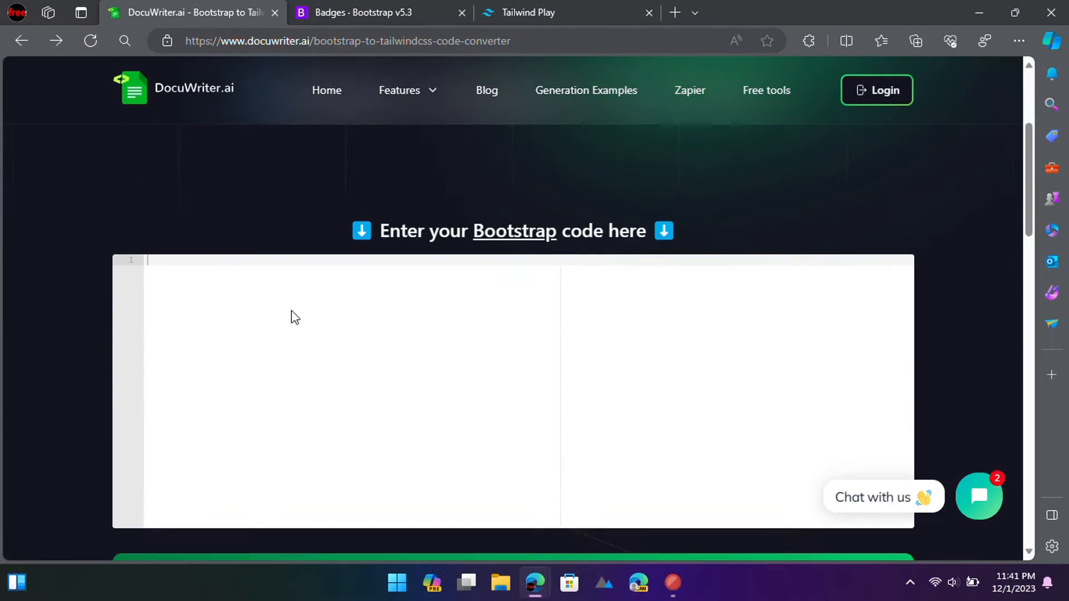
scroll(down, 3)
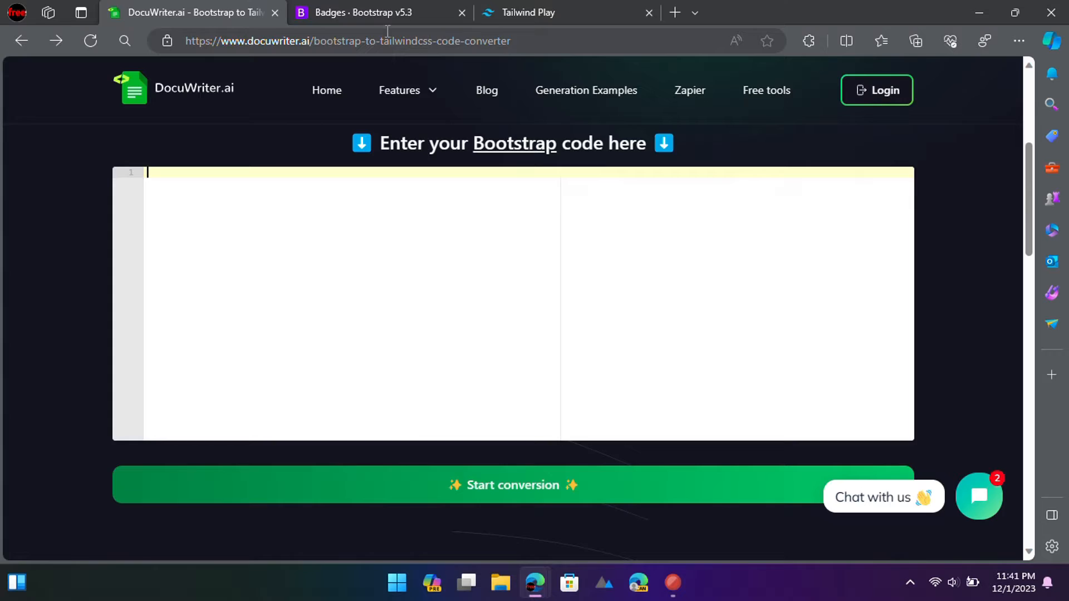
click(378, 12)
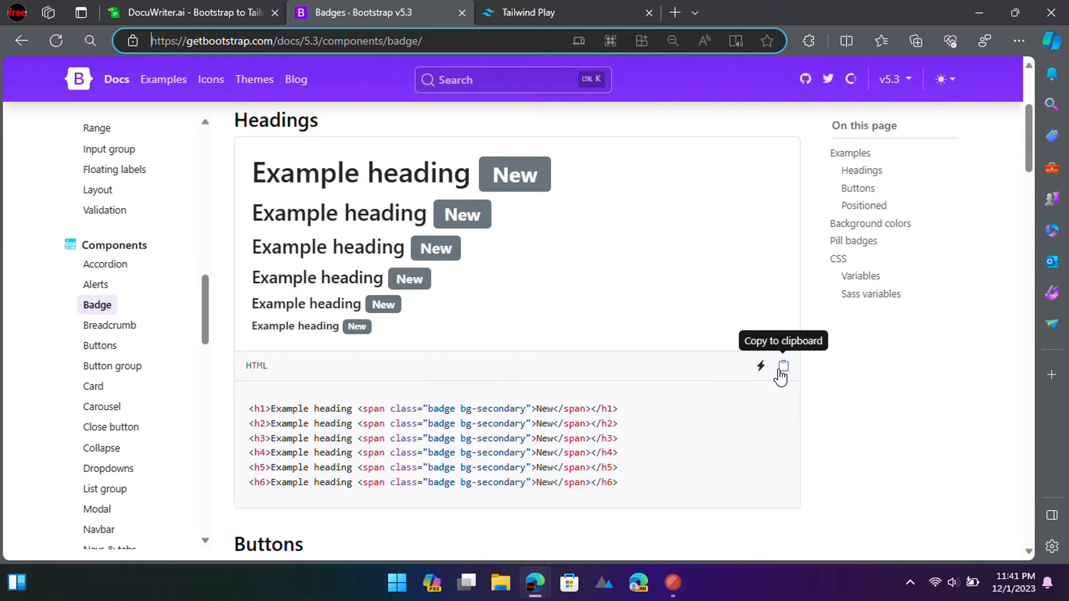
Copy the six Bootstrap badge heading lines and paste them into the converter input
click(193, 13)
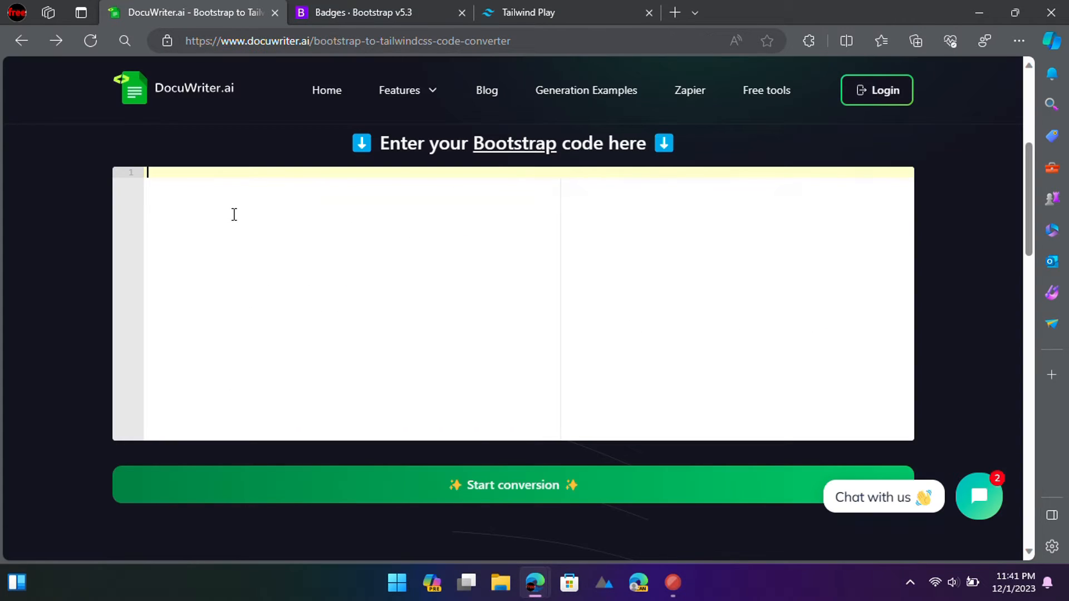
right_click(233, 215)
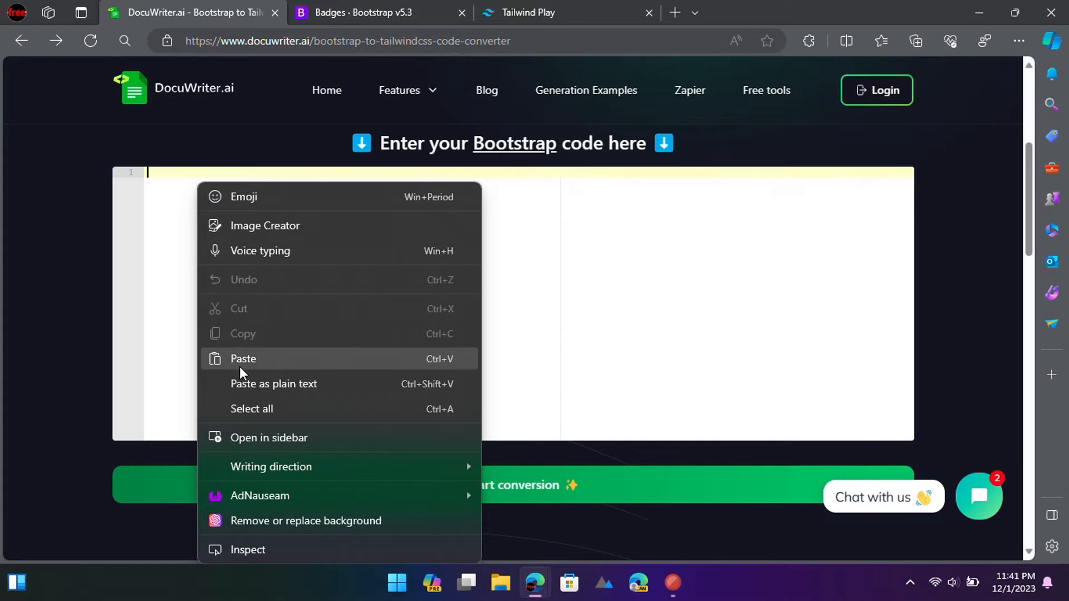
click(243, 358)
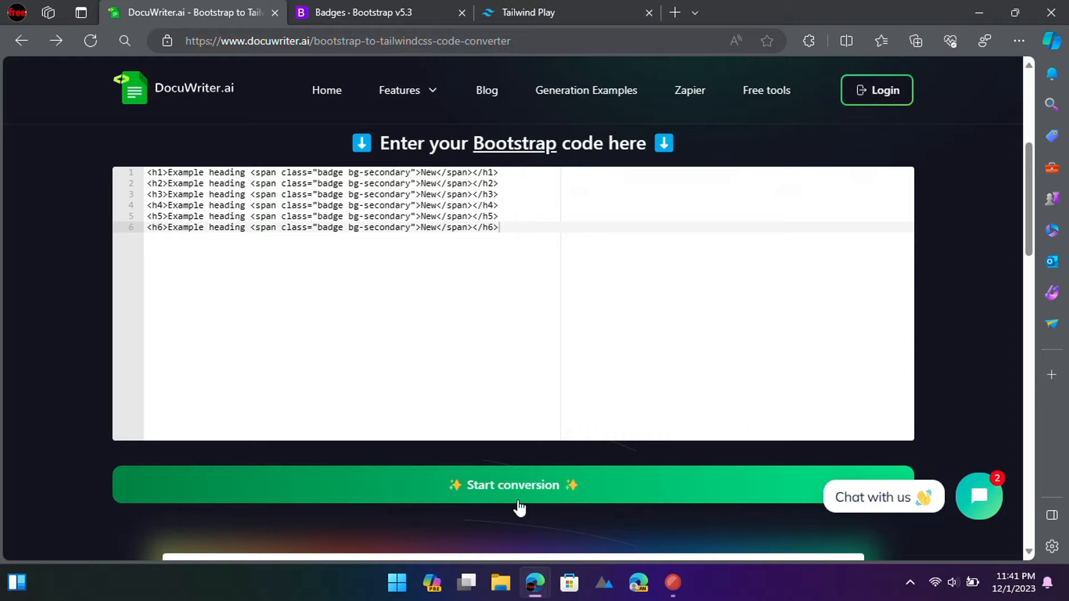
Run the conversion of the badge headings to Tailwind CSS and view the result in Tailwind Play
click(513, 484)
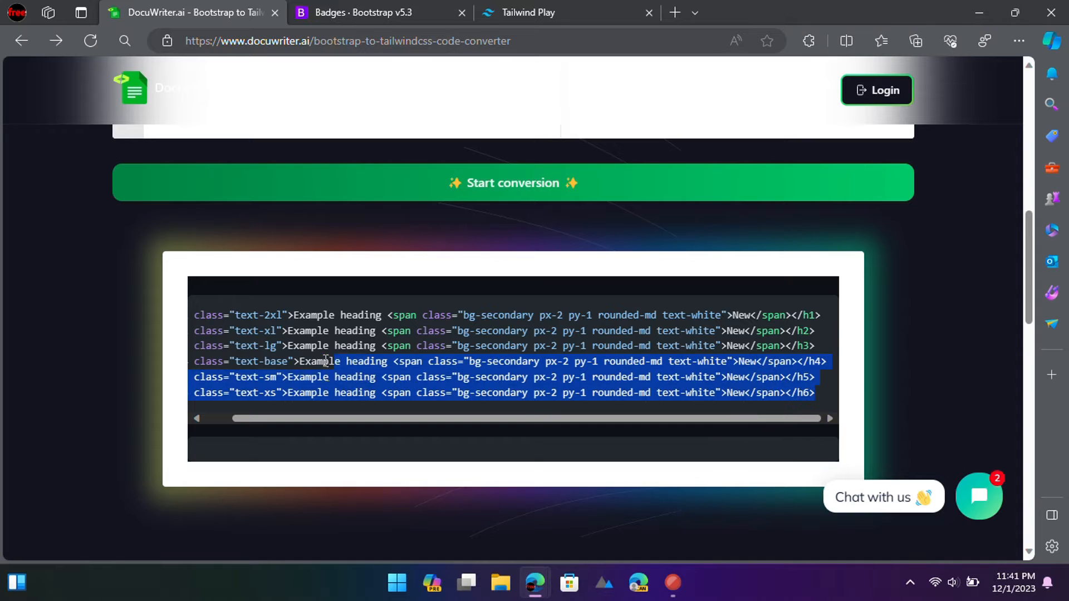
click(545, 12)
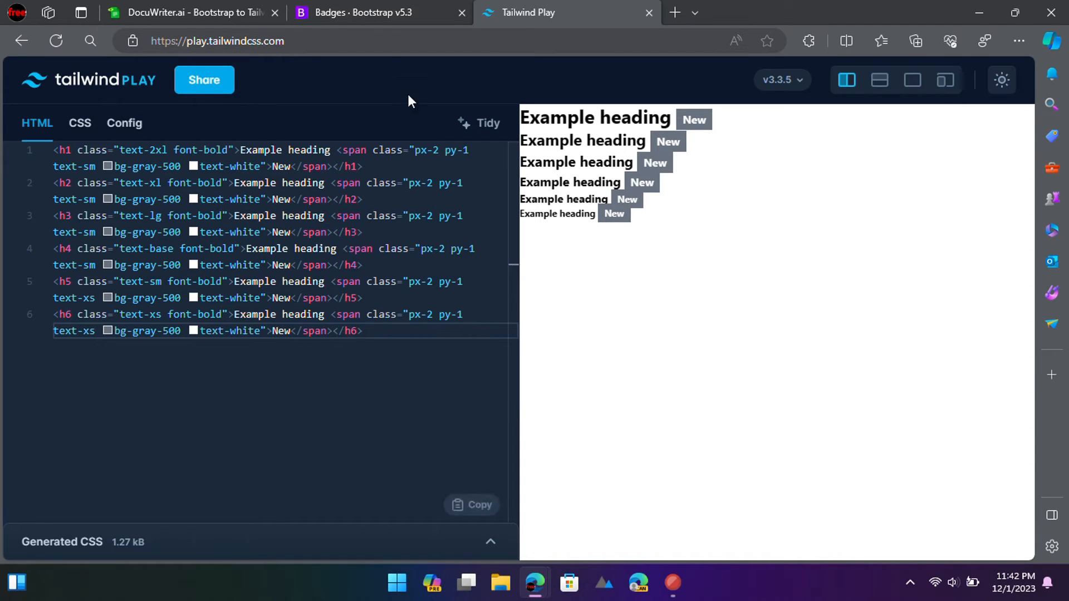
Compare Tailwind Play's rendered badge headings against the Bootstrap docs example, alternating twice
click(361, 12)
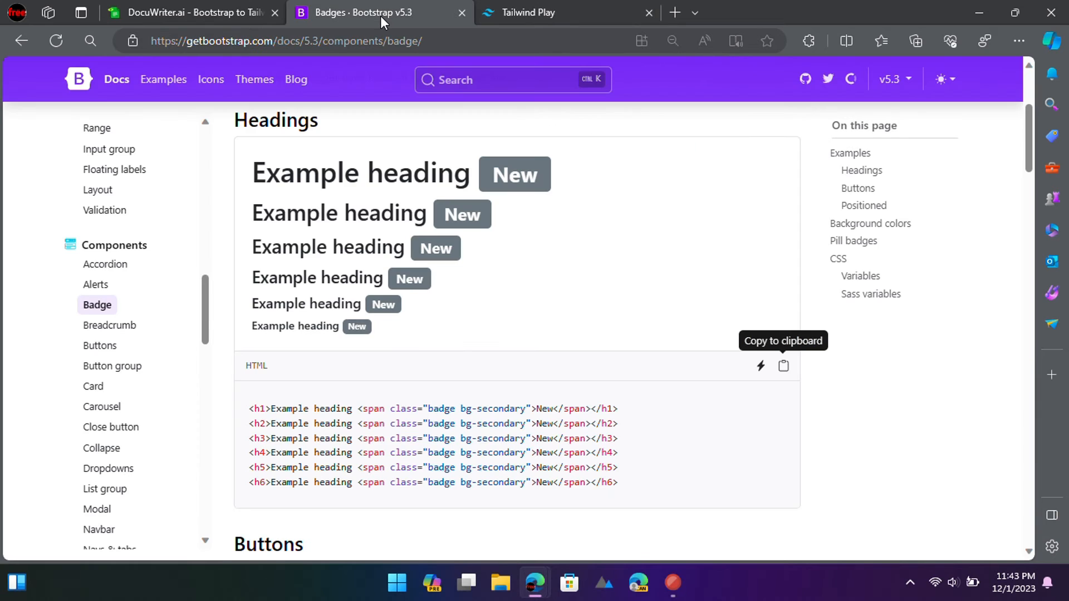
click(544, 13)
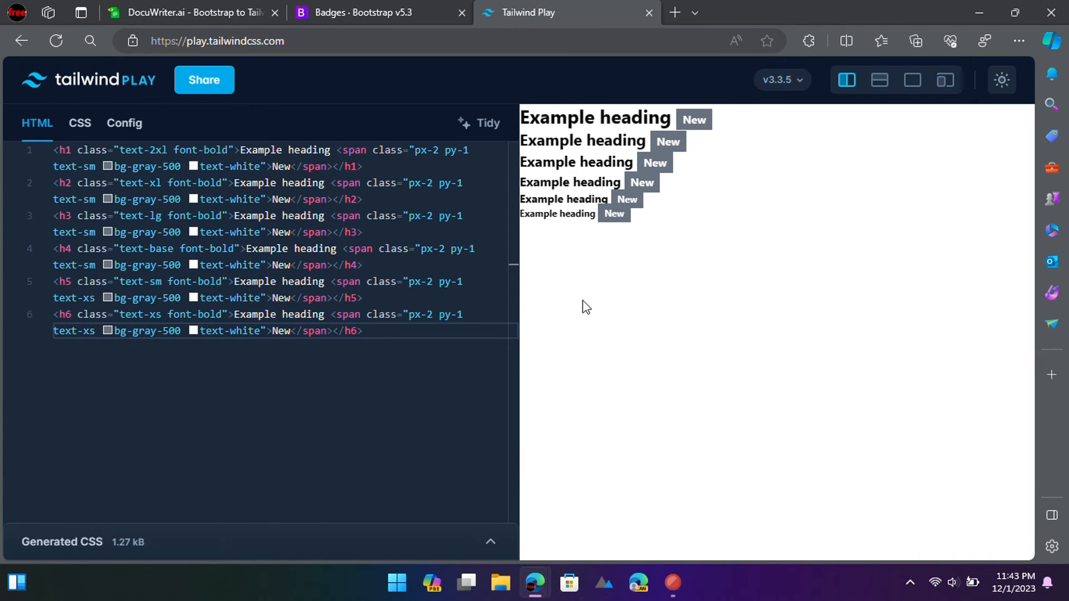
click(366, 12)
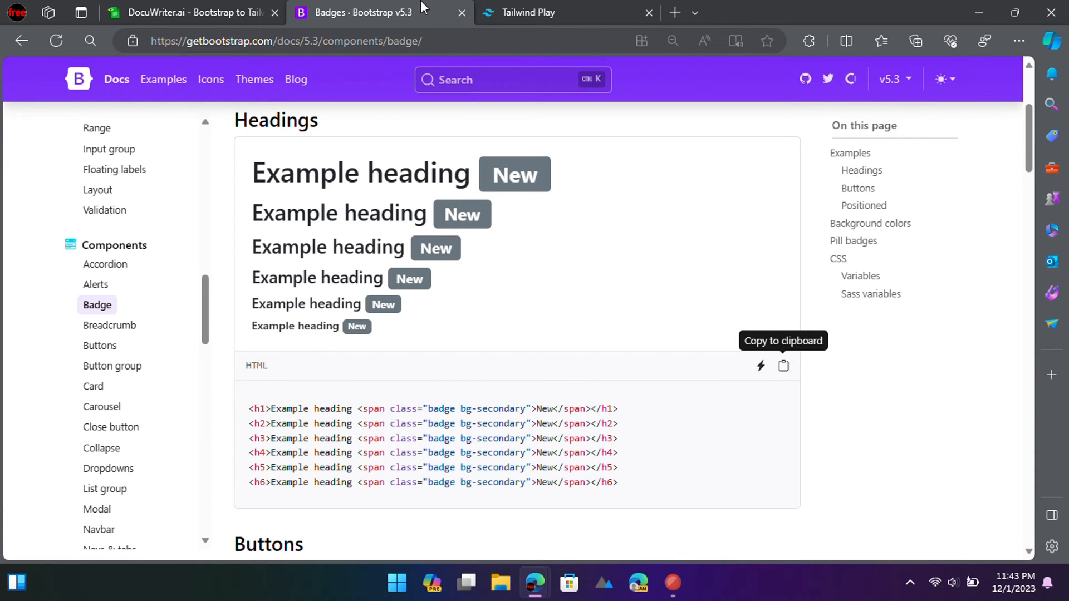
click(546, 12)
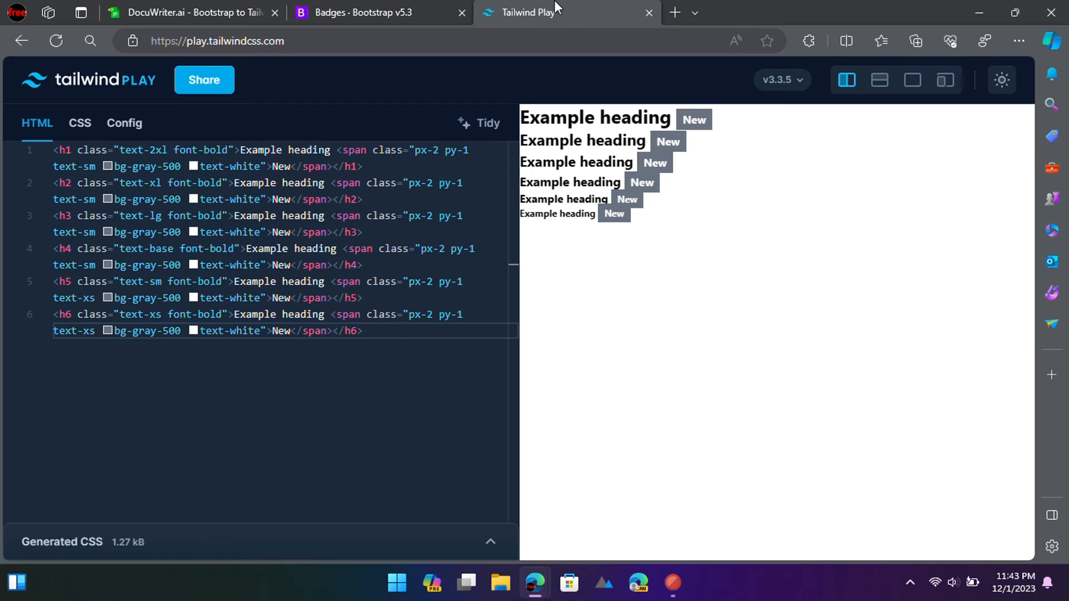